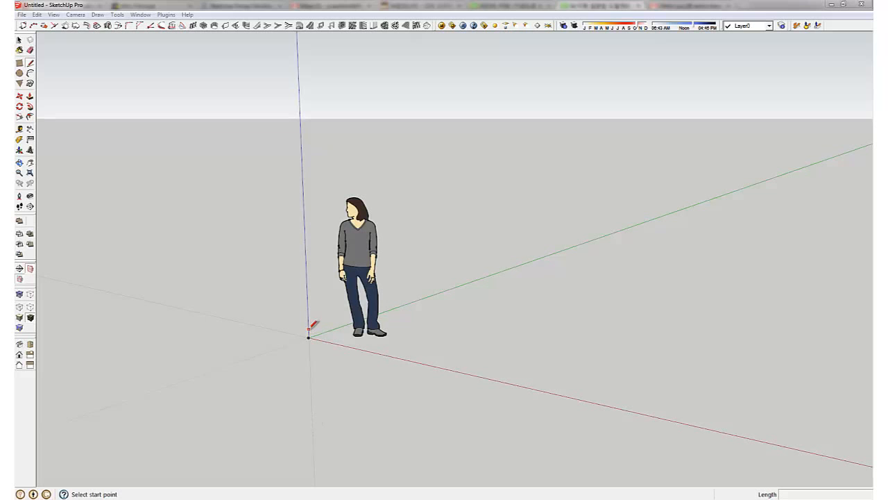
mouse_move(208, 186)
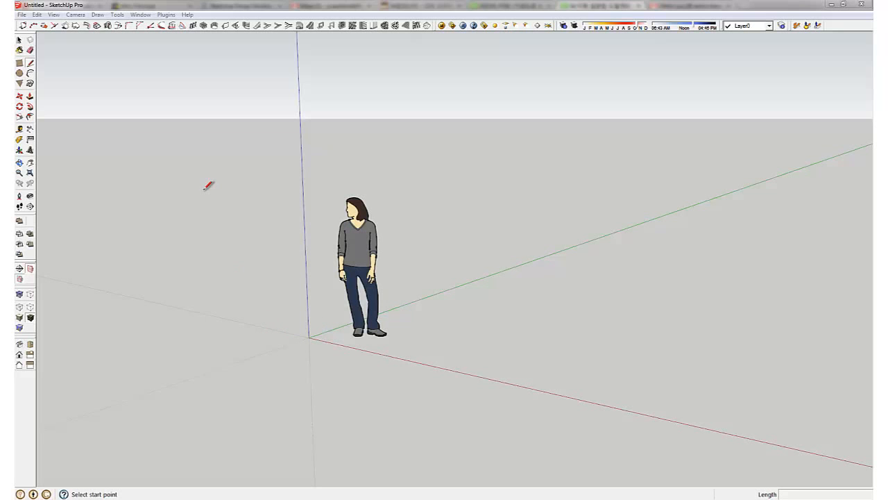
mouse_move(220, 191)
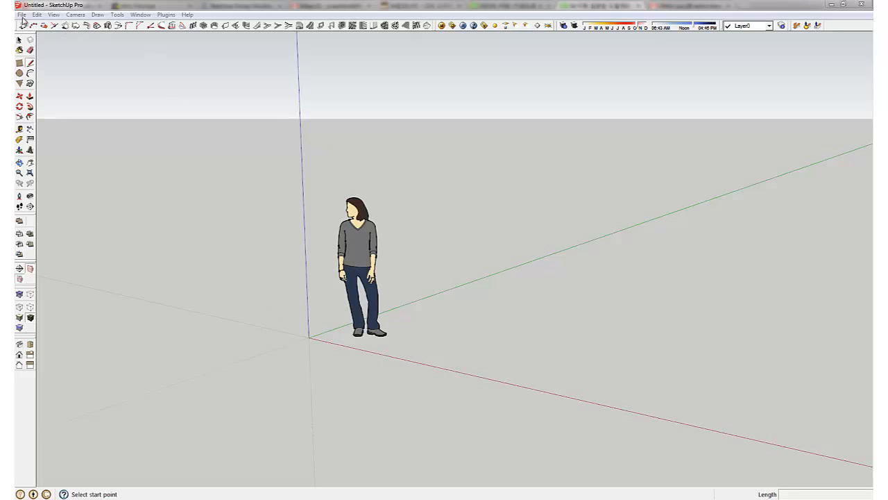
Bring up the File menu for the untitled model.
left_click(22, 14)
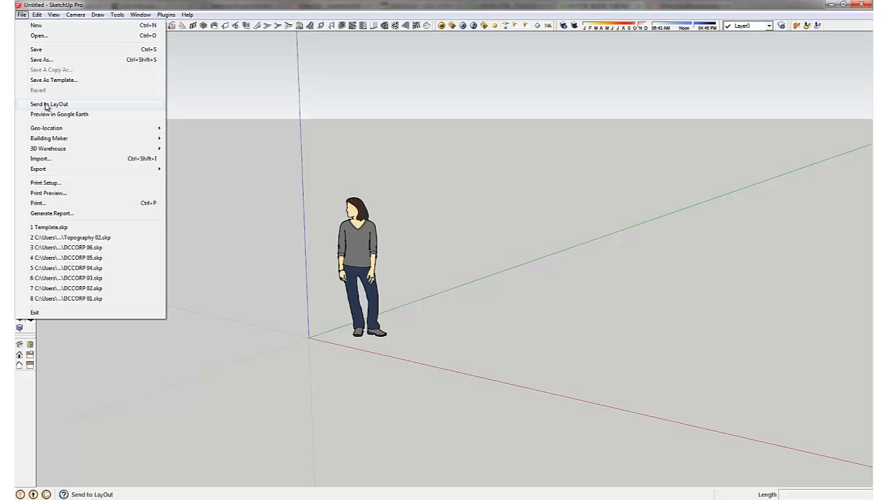
Open Template.skp from the Desktop, discarding the untitled model without saving.
left_click(39, 36)
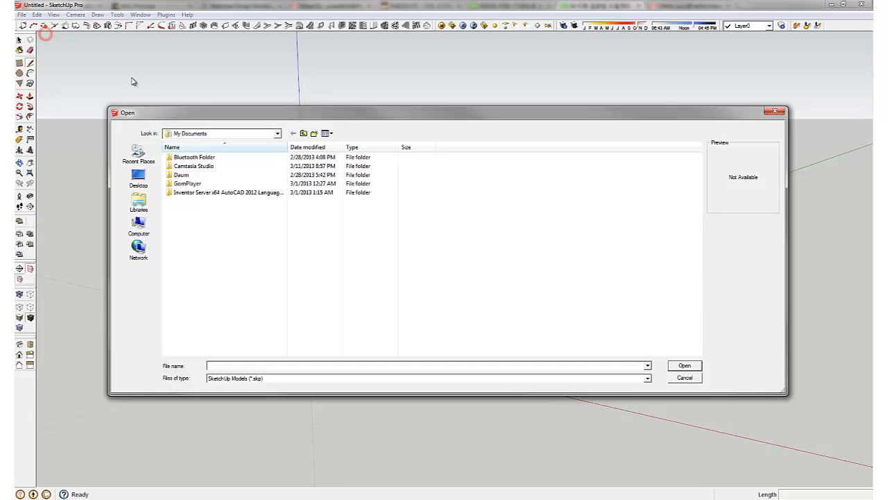
left_click(138, 179)
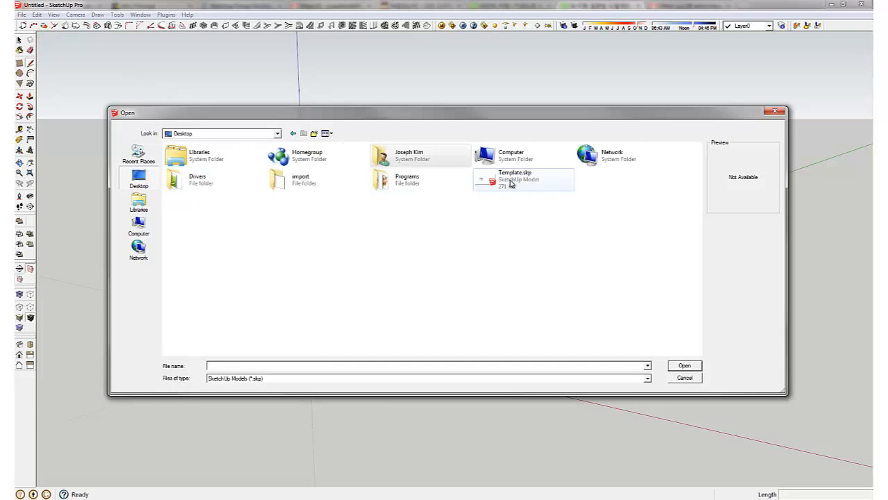
left_click(683, 365)
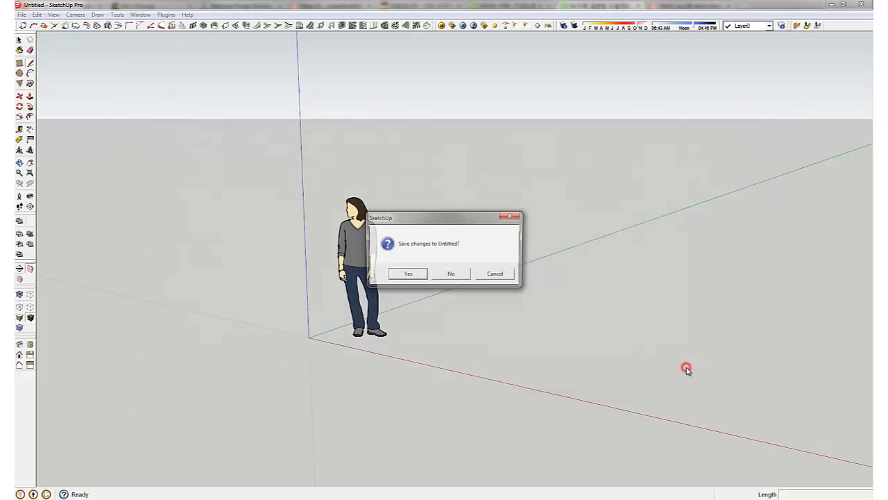
left_click(449, 272)
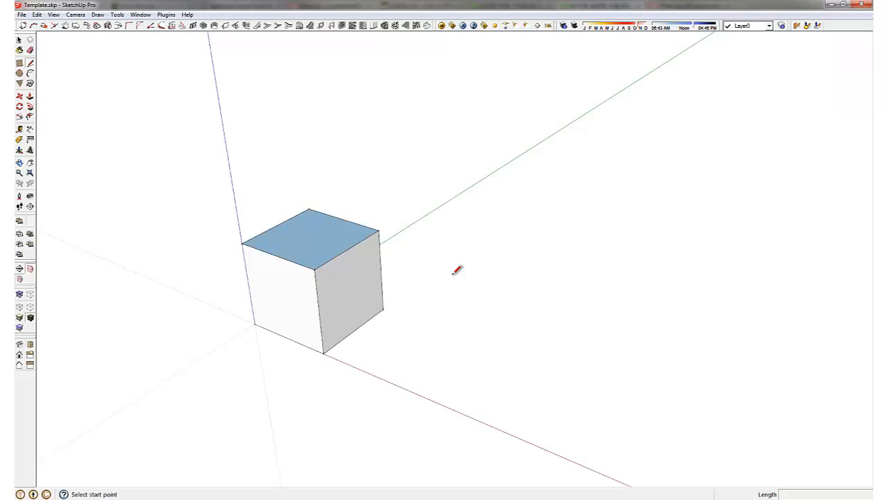
mouse_move(247, 380)
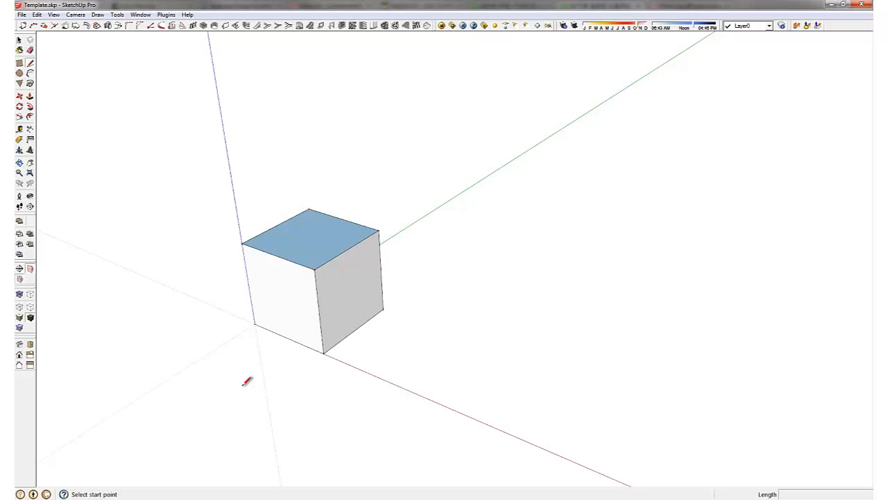
mouse_move(310, 386)
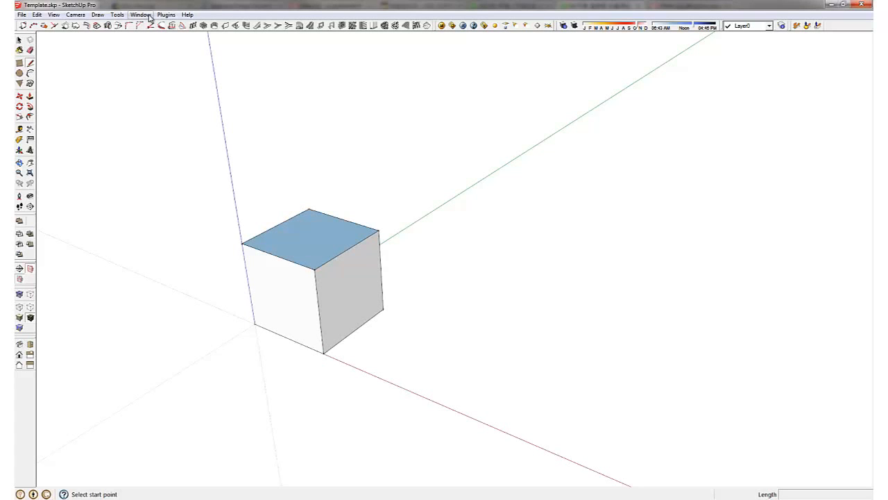
In the Styles edge settings, try turning on extensions, depth cue and jitter.
left_click(141, 14)
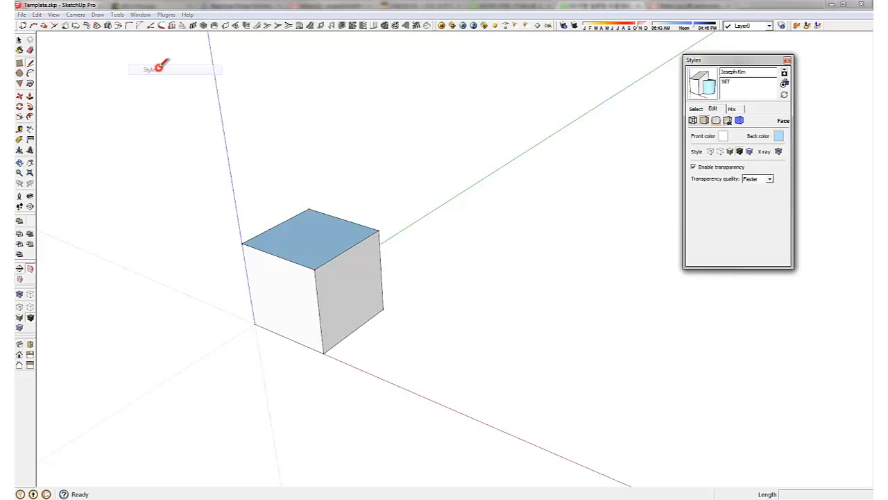
left_click(692, 119)
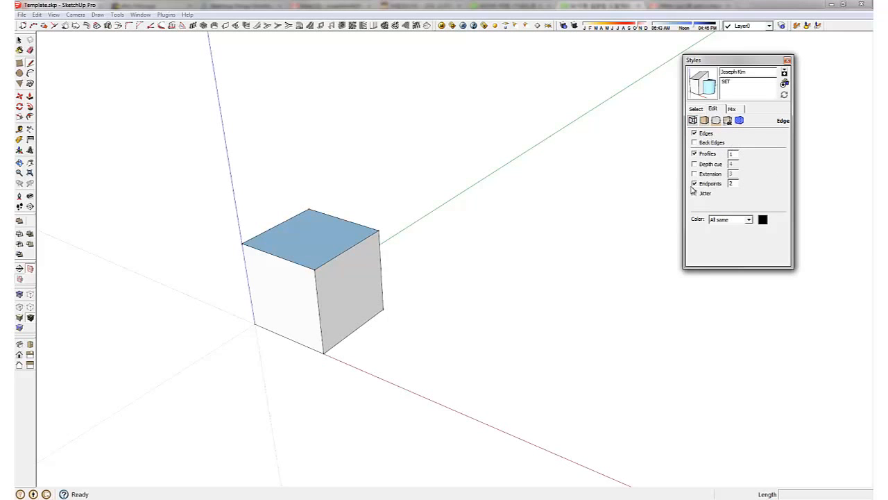
left_click(694, 183)
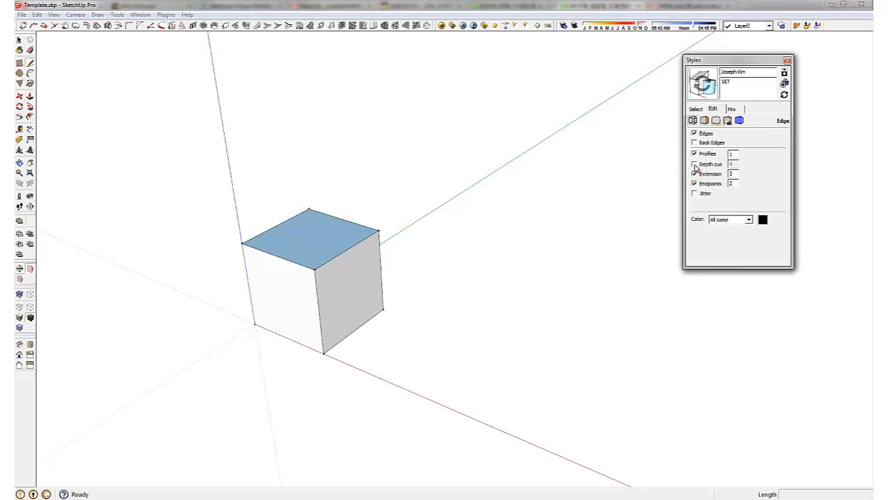
left_click(694, 164)
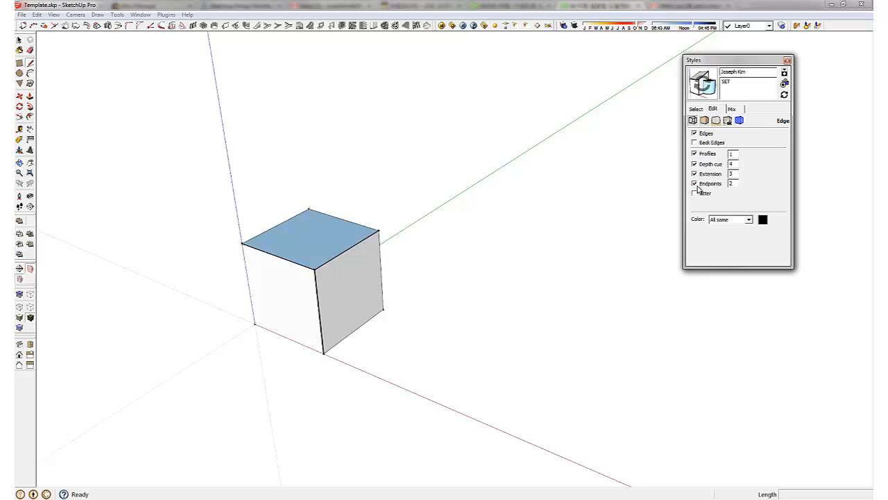
left_click(694, 193)
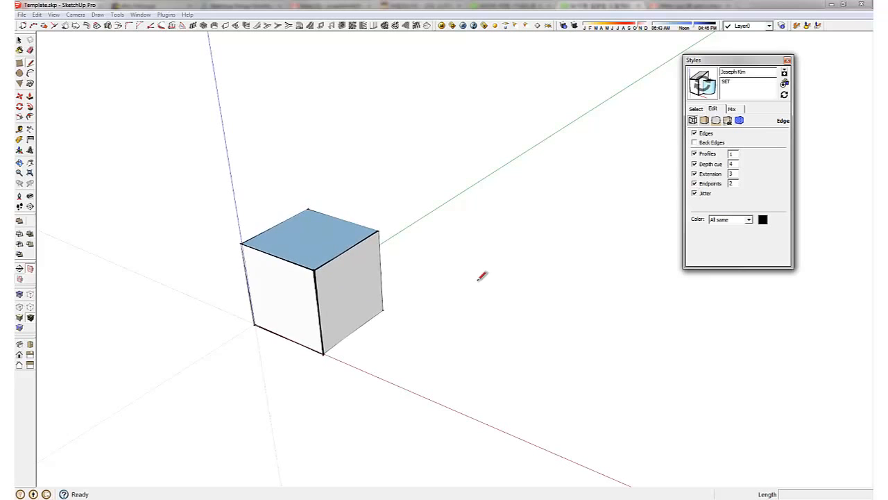
Turn jitter and extensions back off and keep edges shown with profiles and endpoints.
left_click(694, 193)
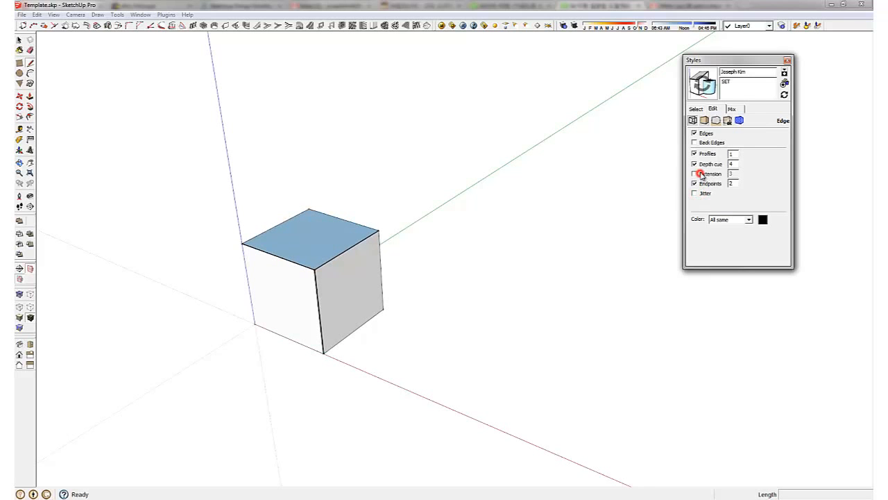
left_click(694, 173)
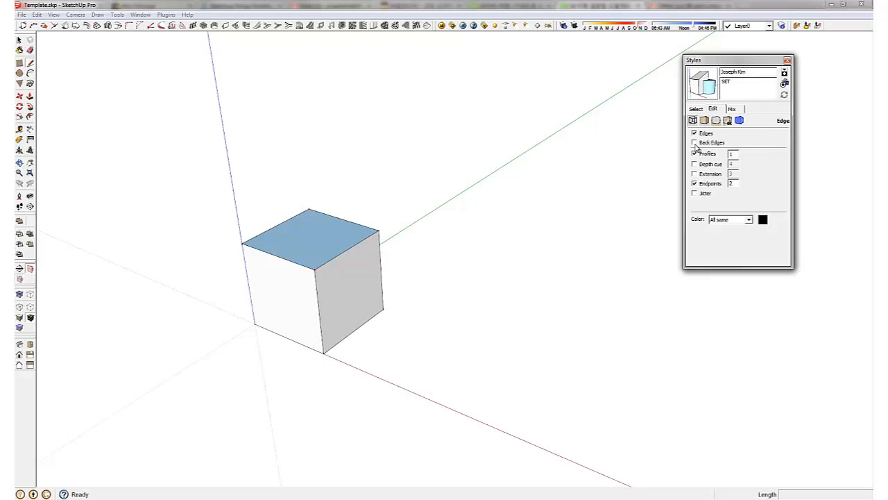
left_click(693, 134)
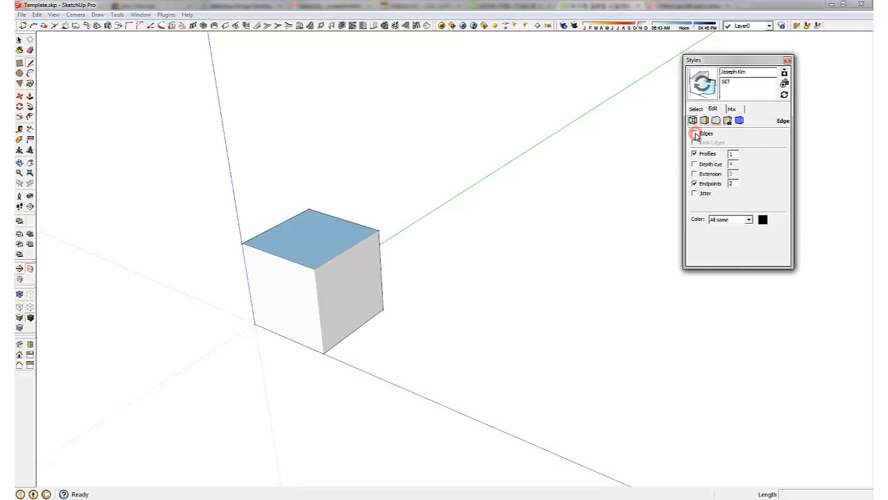
left_click(694, 134)
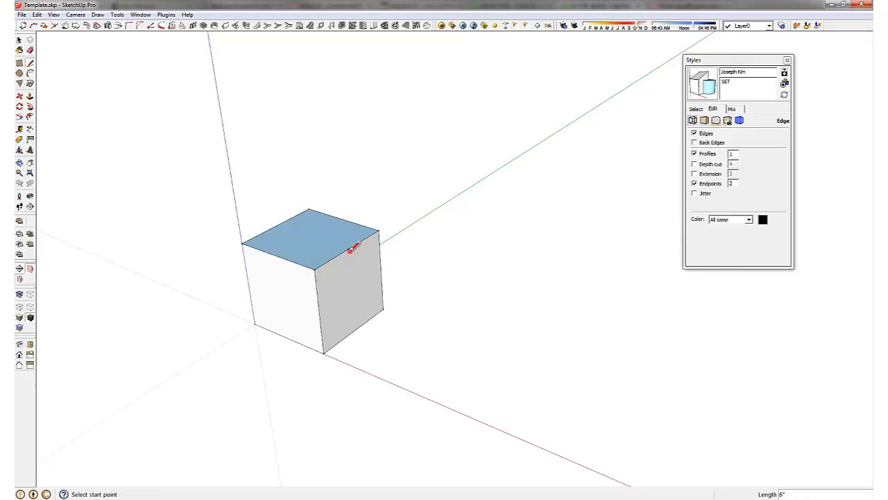
key("space")
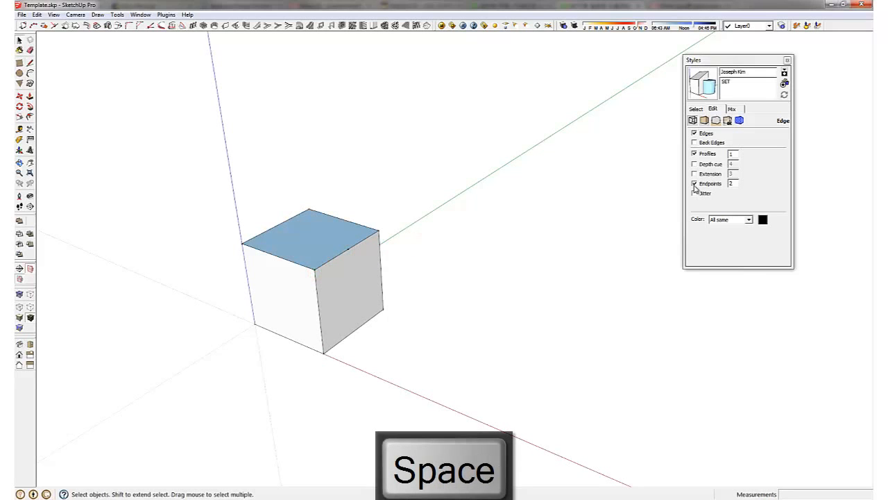
left_click(693, 183)
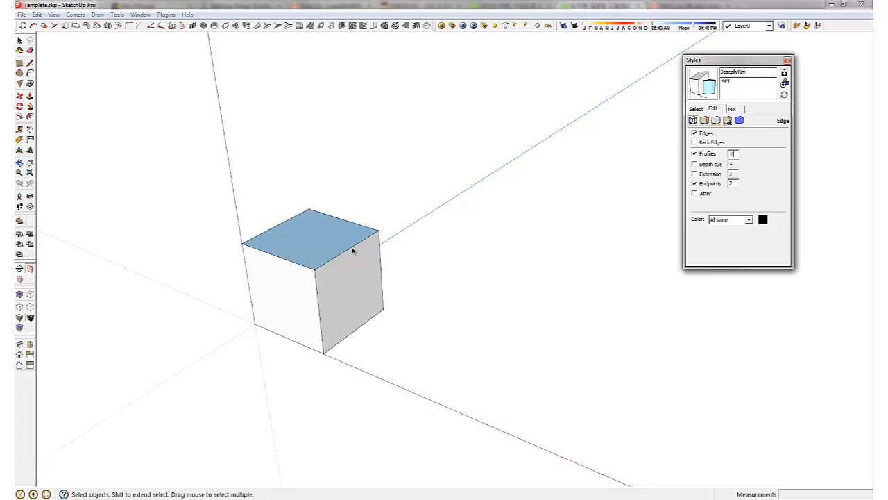
key("Backspace")
type("1")
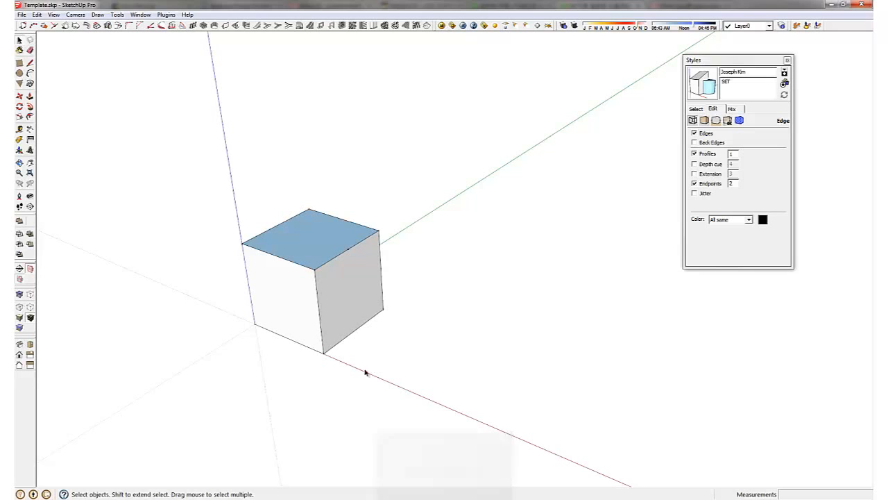
mouse_move(380, 260)
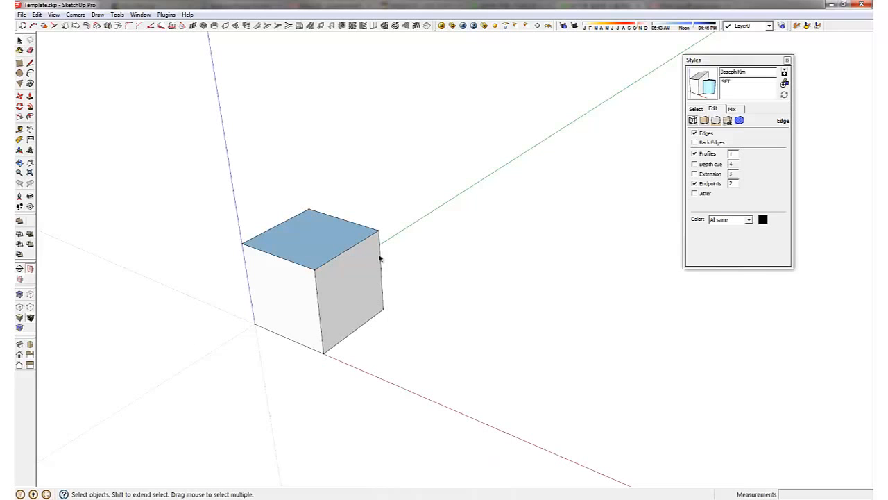
Attempt to reverse the cube's top and left faces from the right-click menu.
left_click(313, 239)
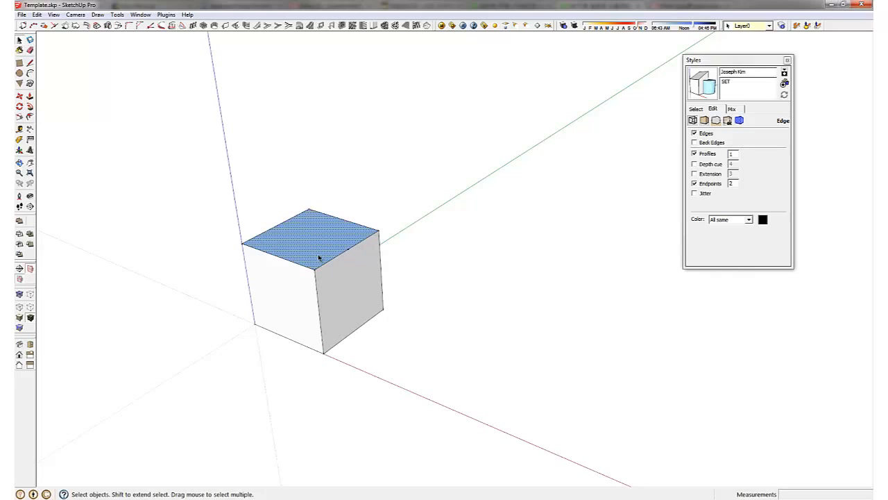
mouse_move(322, 211)
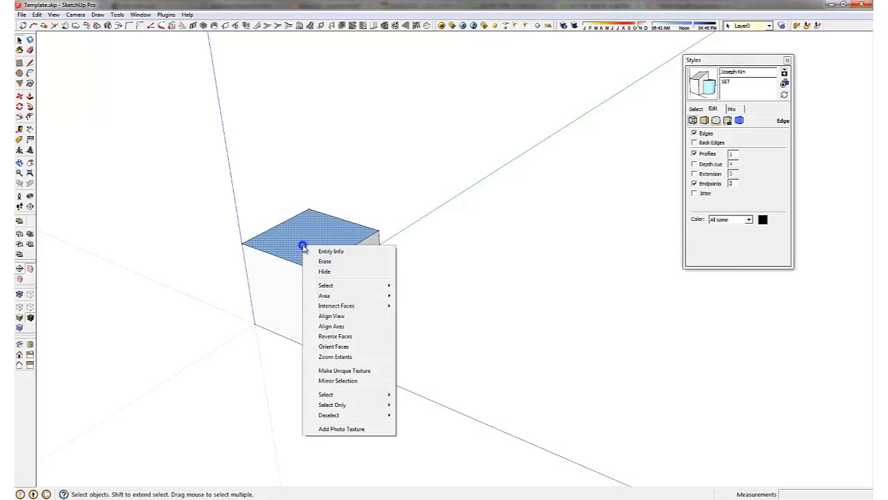
mouse_move(336, 335)
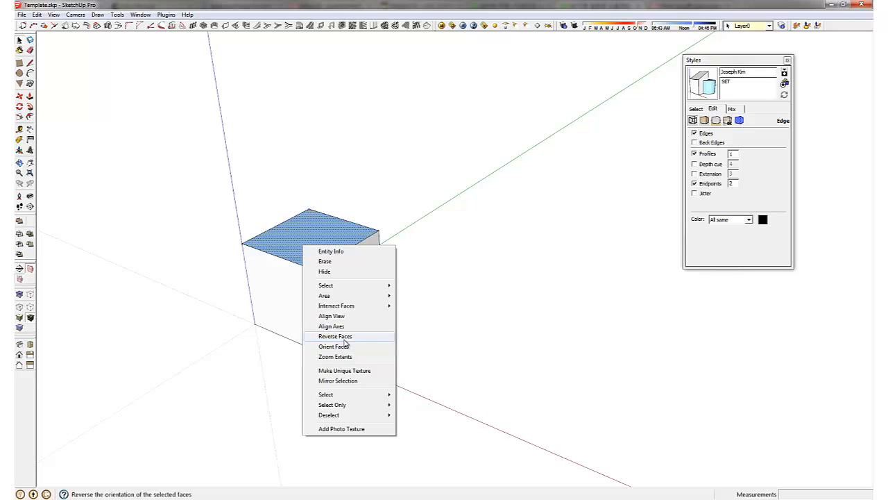
mouse_move(333, 345)
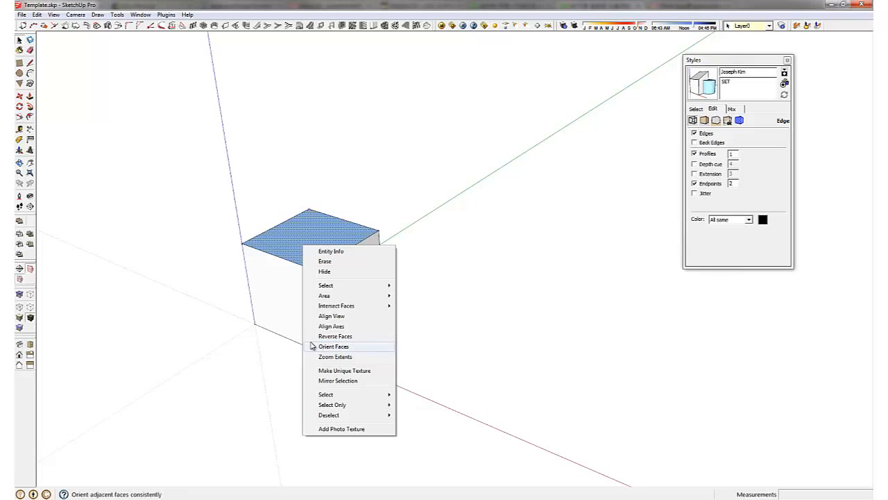
left_click(335, 336)
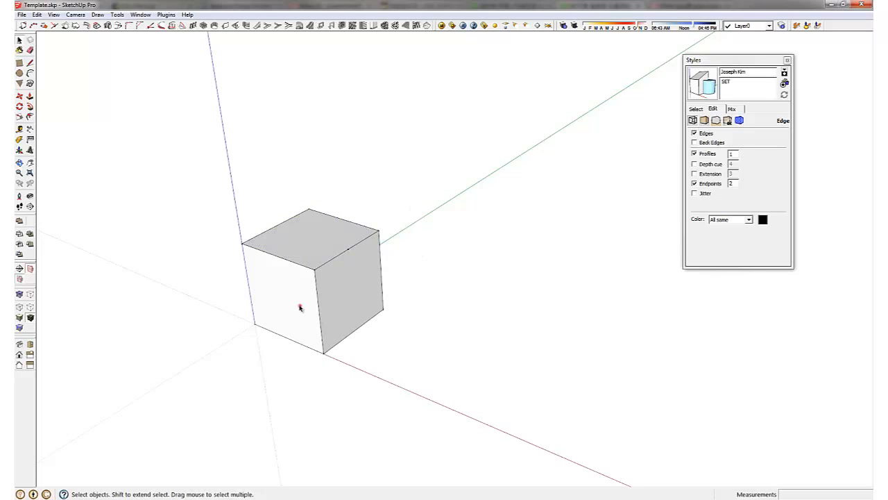
right_click(299, 308)
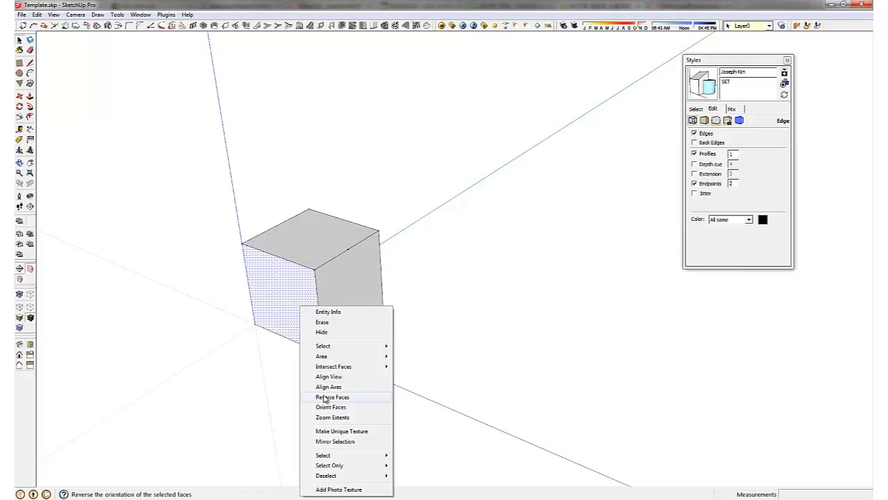
left_click(333, 397)
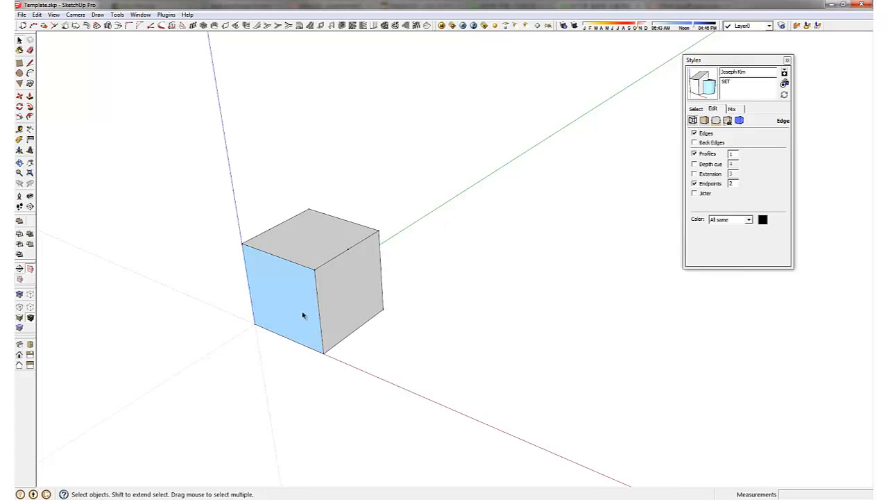
mouse_move(380, 285)
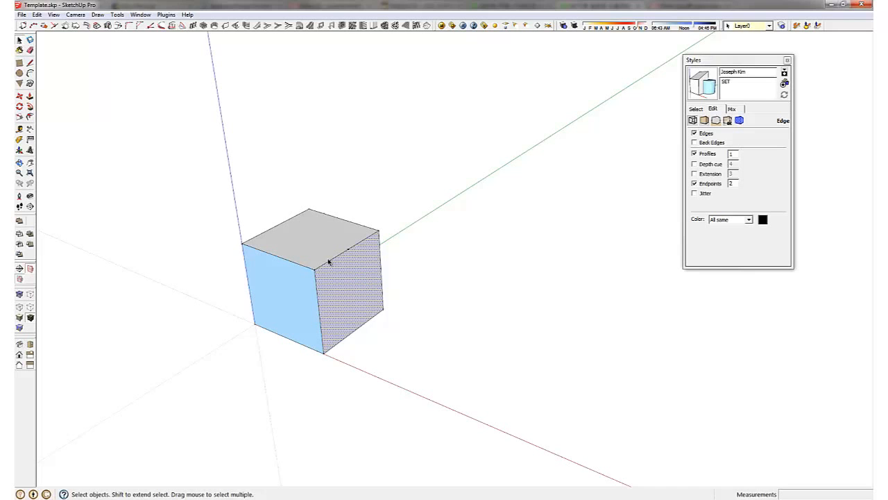
mouse_move(347, 248)
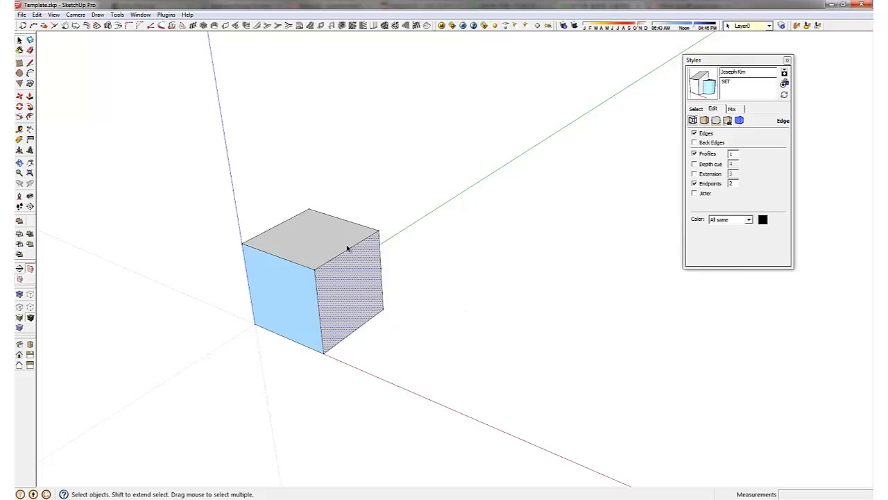
left_click(308, 294)
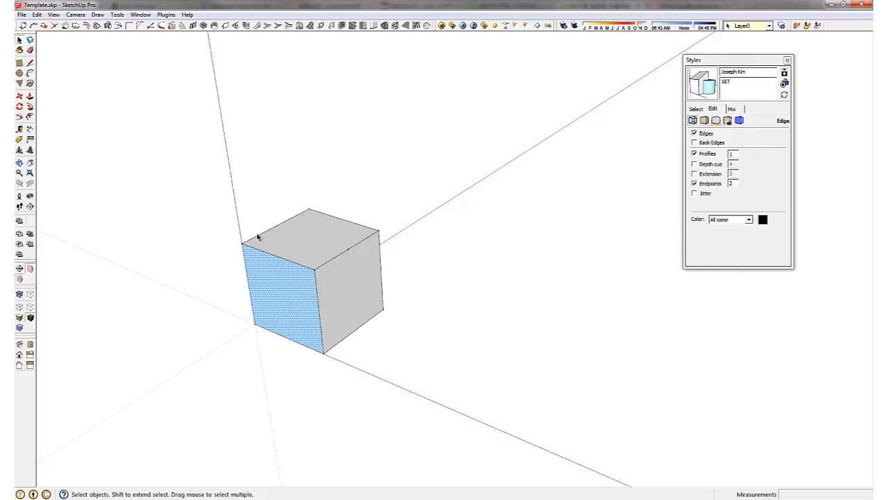
Reverse the cube's left face so its front side shows, then clear the selection.
right_click(312, 249)
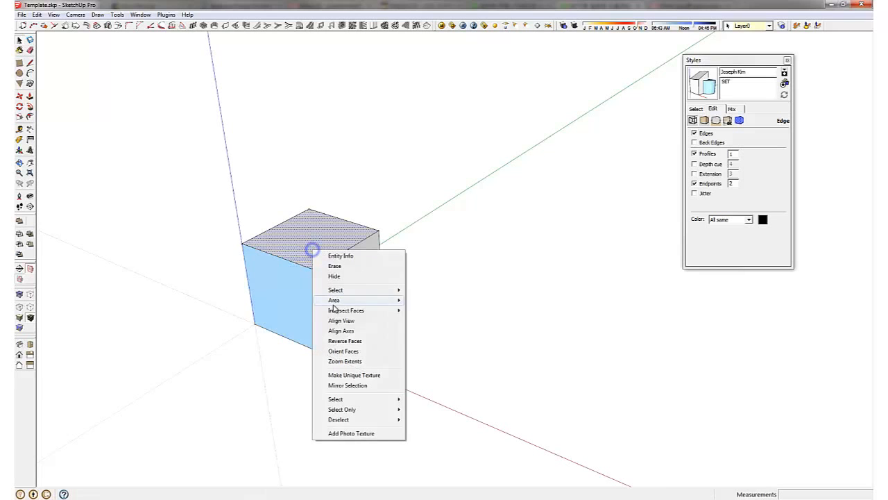
left_click(307, 292)
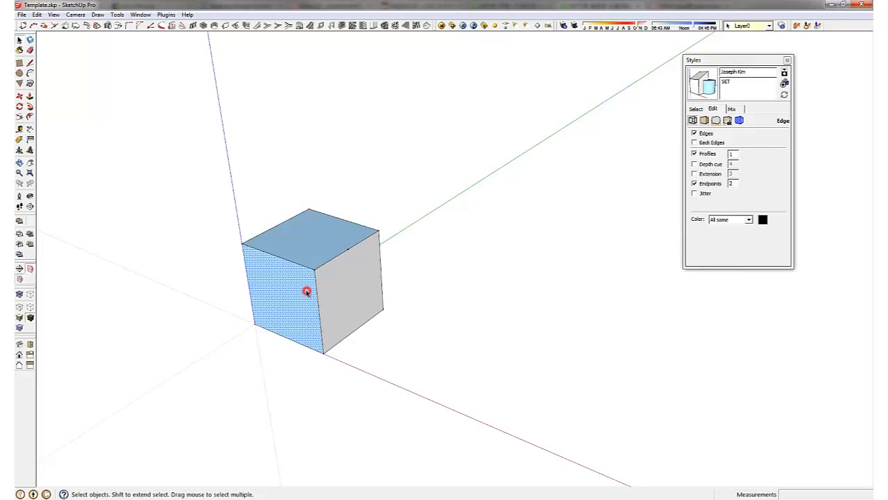
right_click(308, 291)
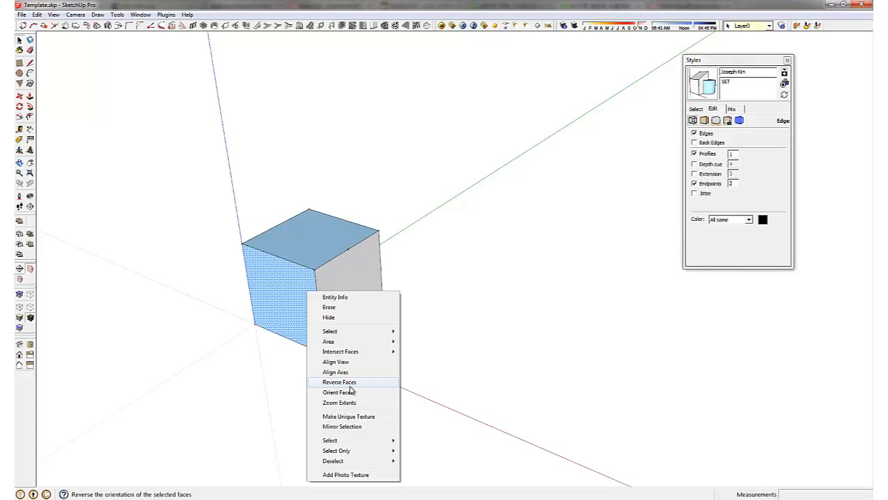
left_click(339, 381)
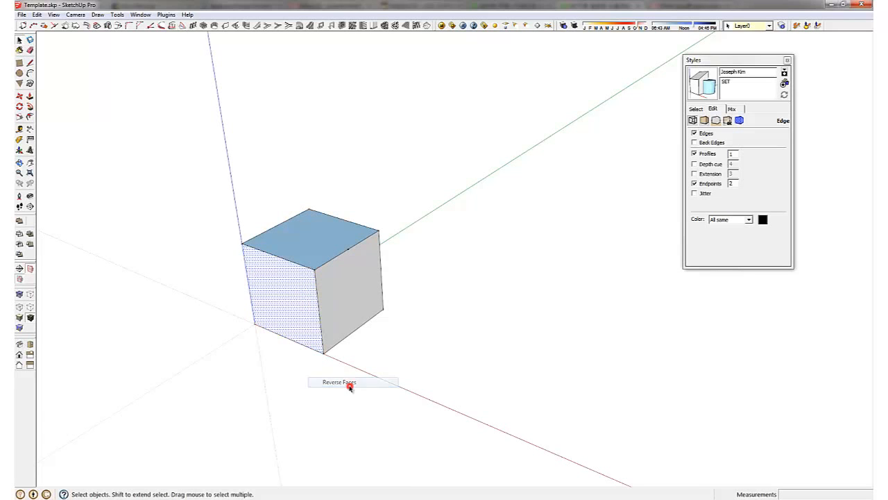
left_click(338, 382)
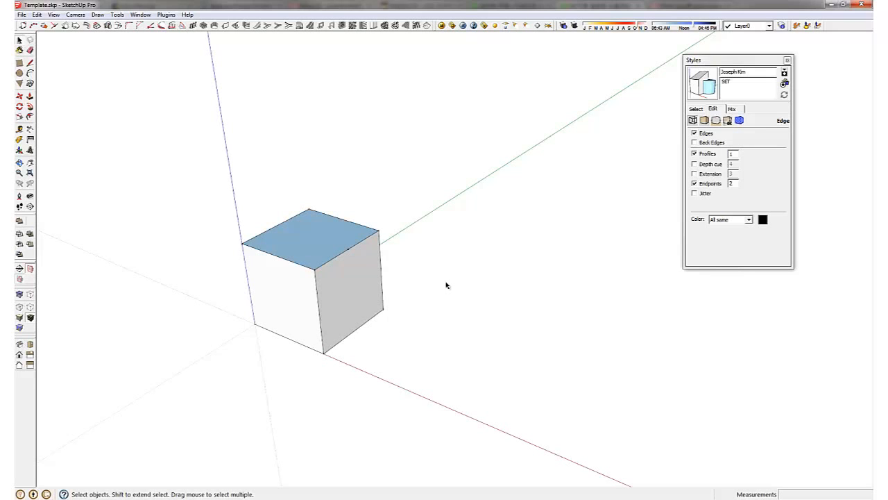
mouse_move(455, 294)
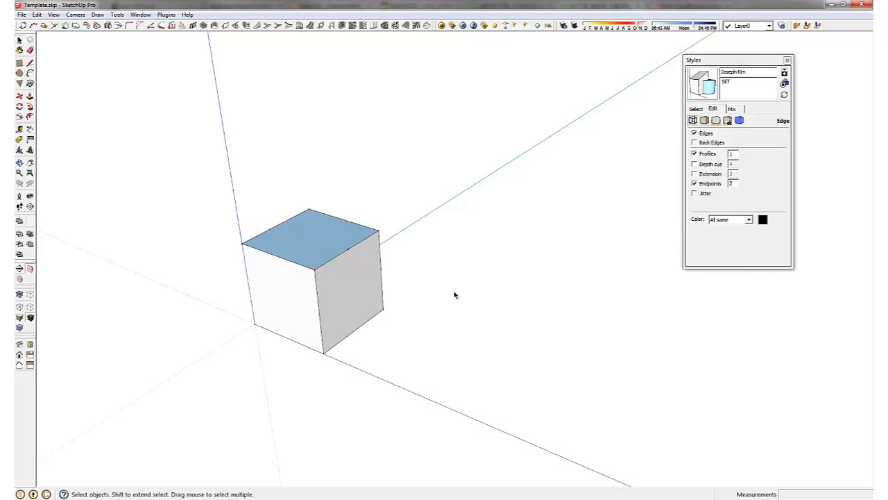
left_click(308, 239)
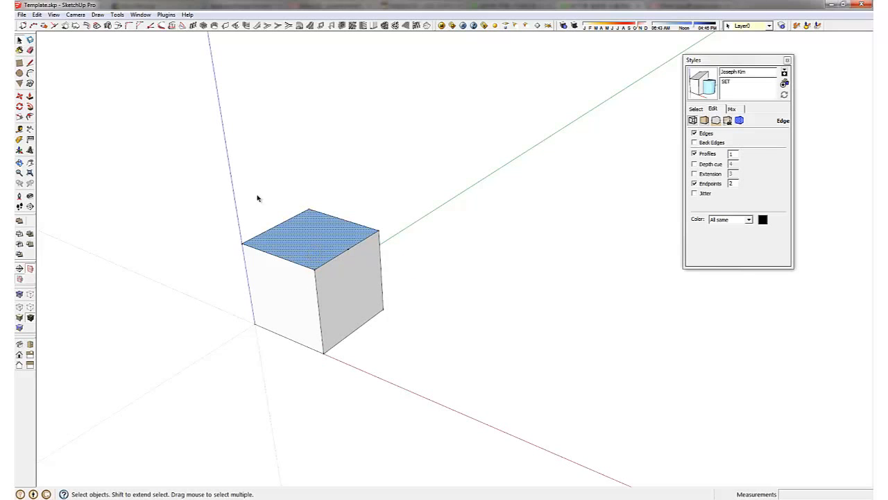
mouse_move(705, 119)
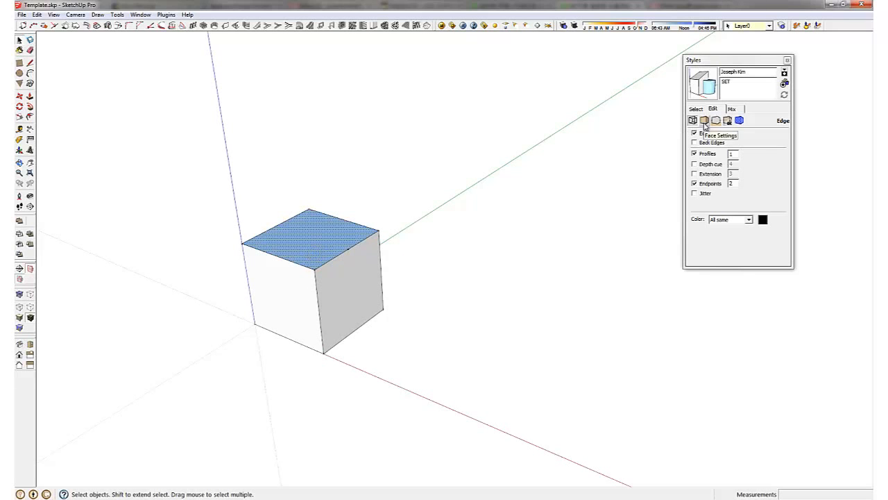
Set the style's back face colour to light blue in Face Settings.
left_click(704, 119)
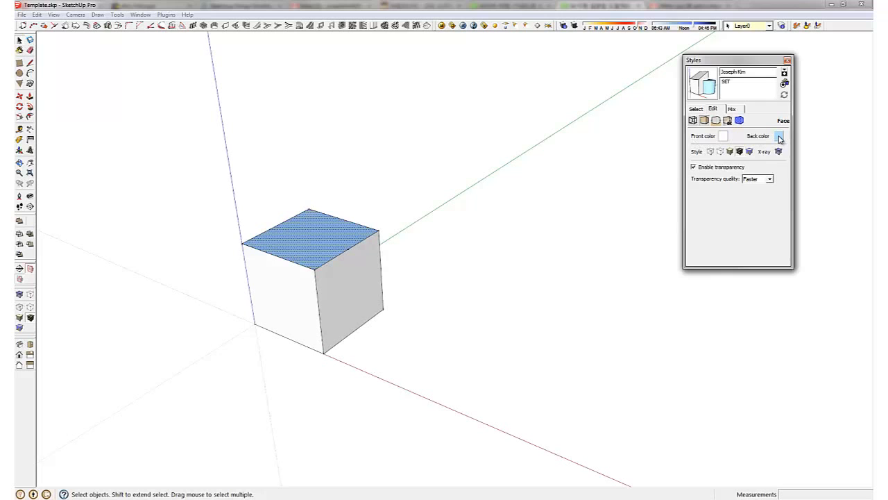
left_click(778, 136)
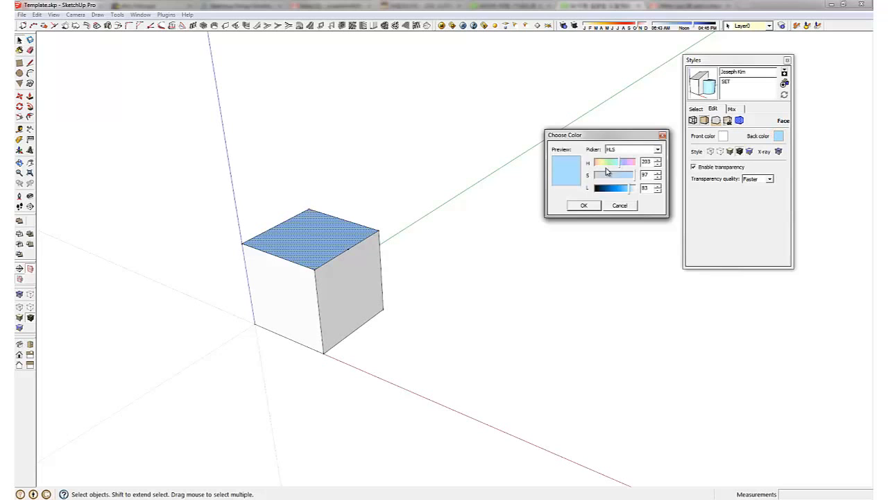
left_click(618, 206)
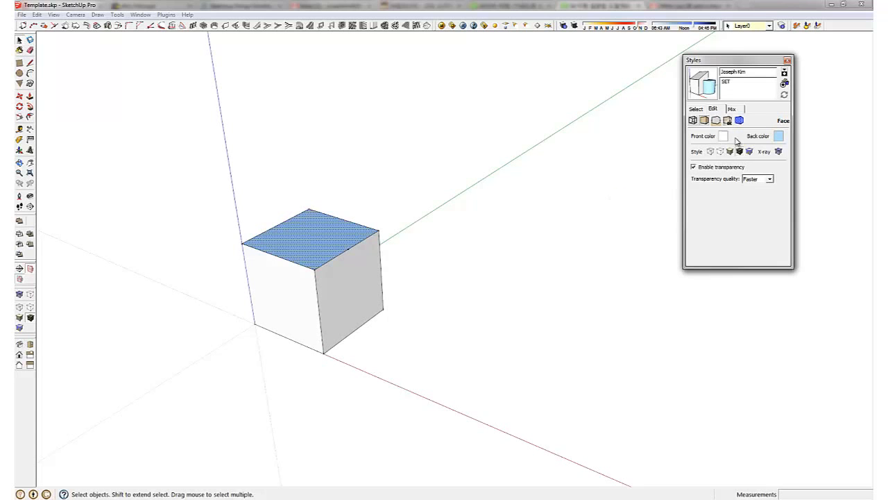
mouse_move(732, 139)
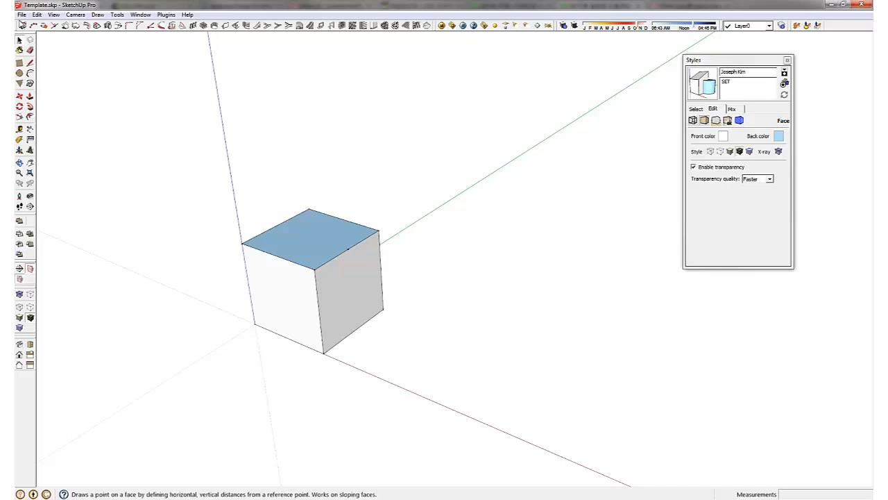
Save As Template named 'Template' with a 2013 date description, set as default.
left_click(37, 14)
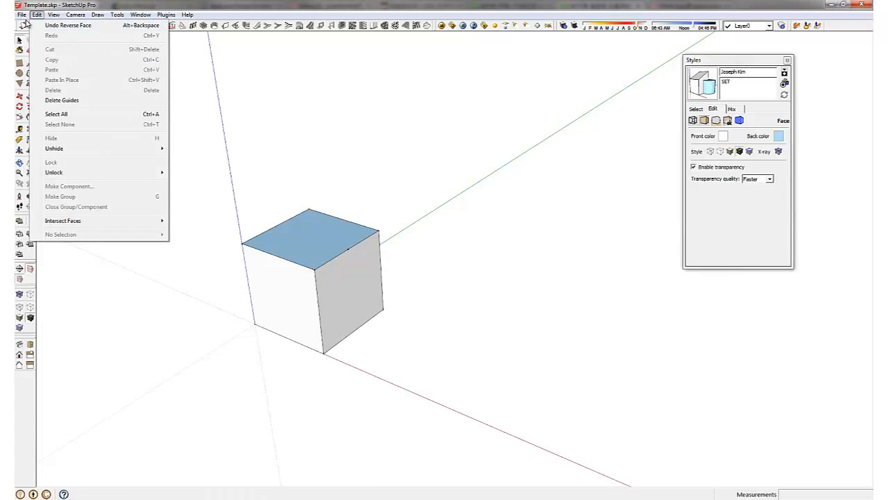
left_click(22, 14)
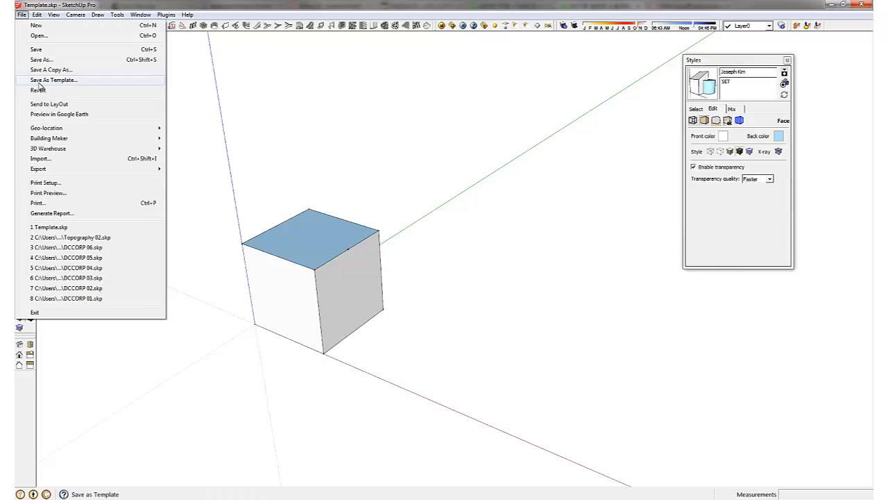
left_click(52, 80)
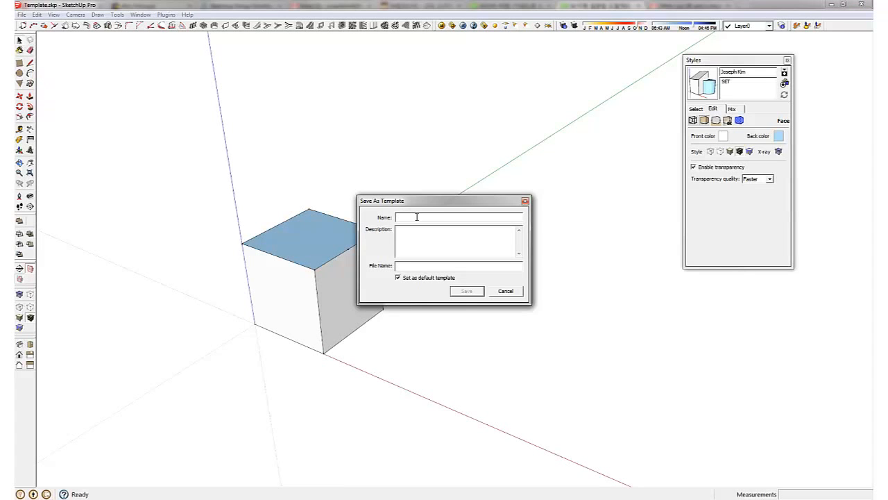
type("Template")
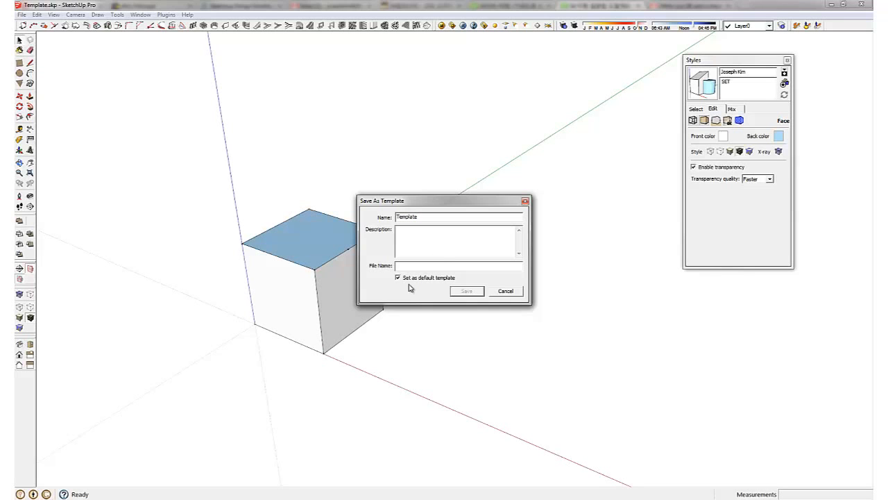
mouse_move(416, 280)
type("03/14/")
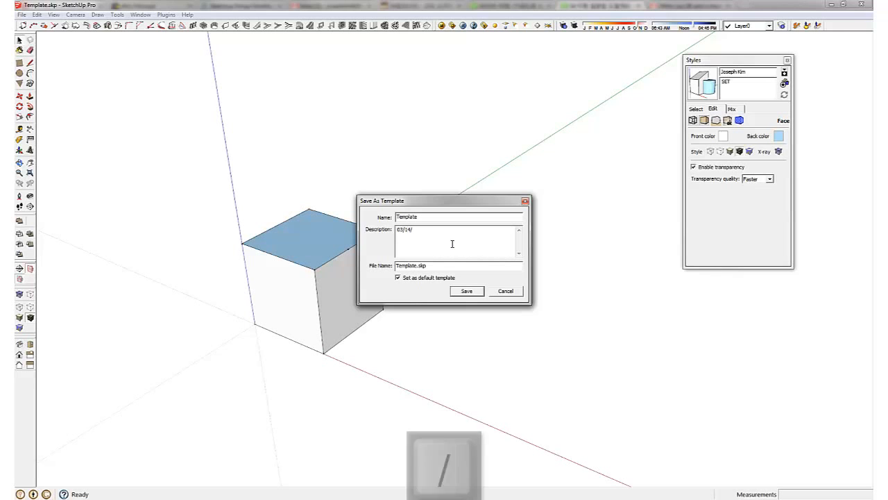
type("2013")
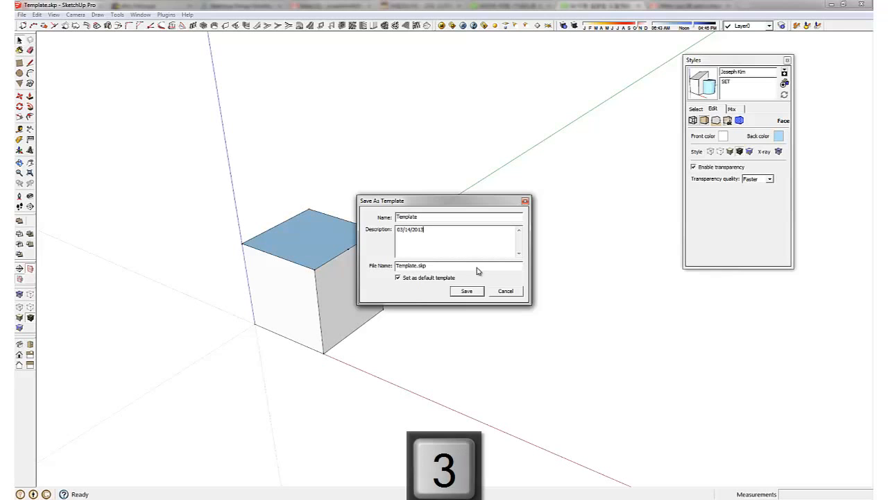
Save the template, confirming the overwrite of the existing Template file.
left_click(466, 292)
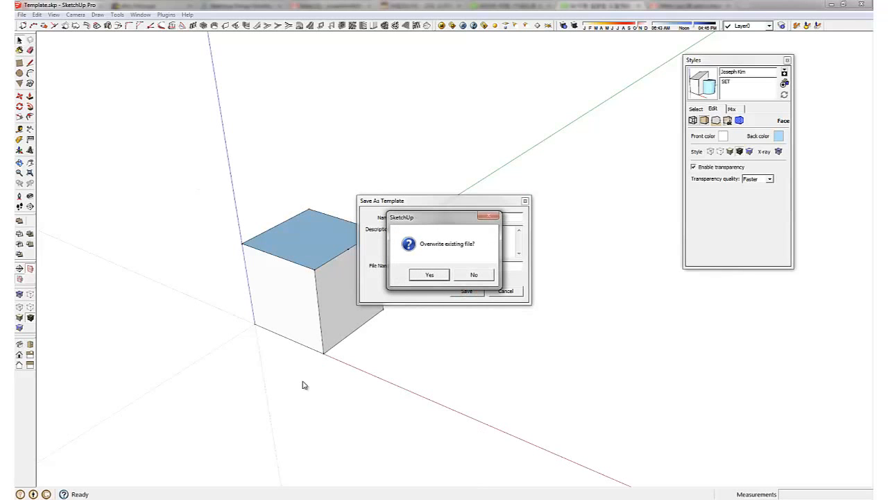
mouse_move(547, 194)
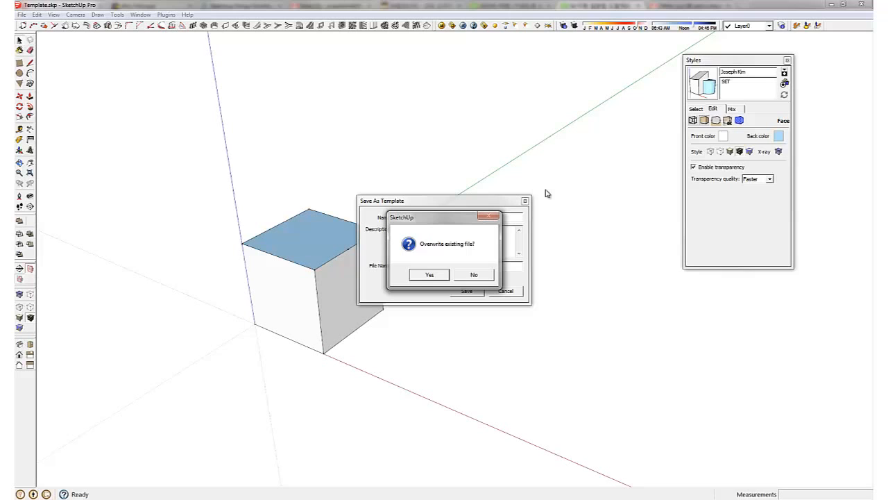
mouse_move(424, 252)
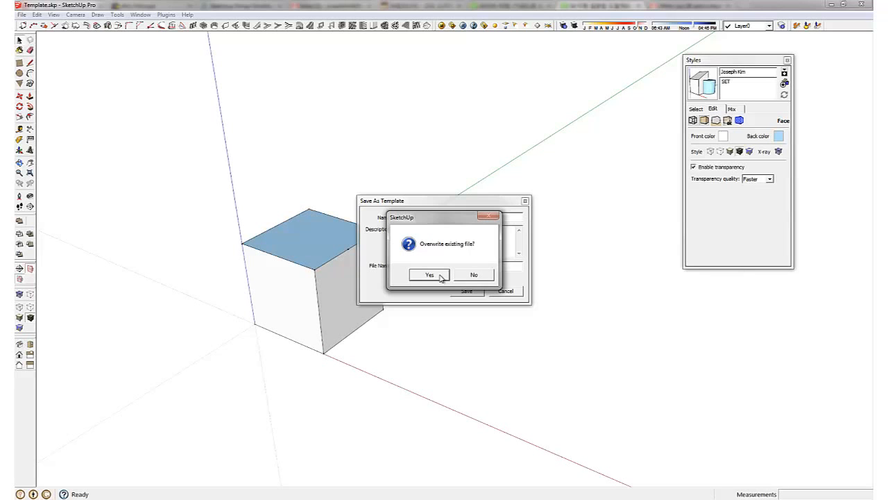
left_click(428, 275)
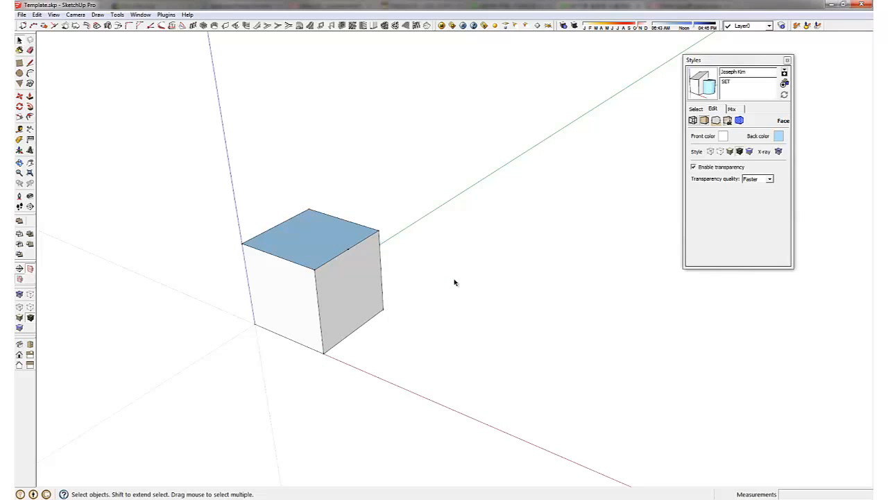
left_click(22, 14)
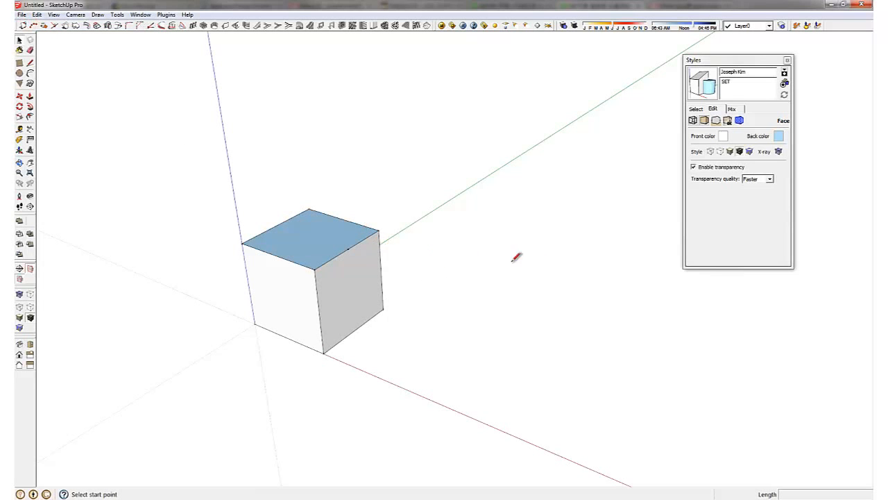
mouse_move(306, 183)
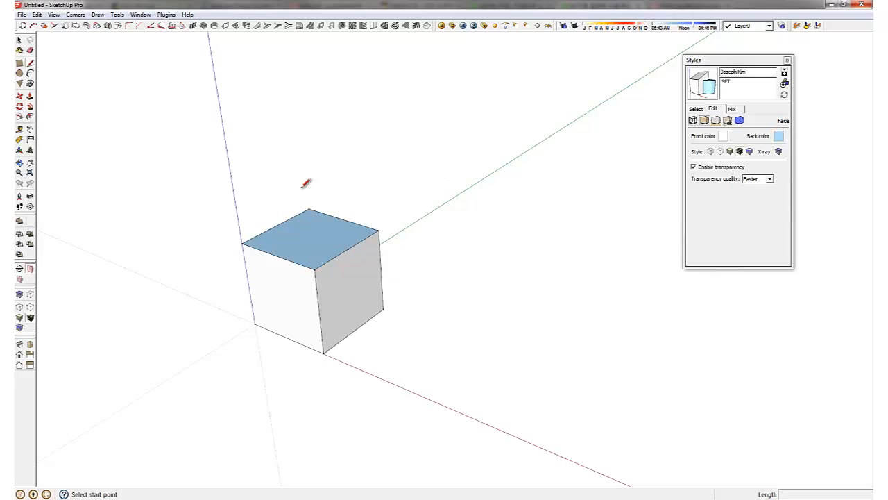
mouse_move(354, 244)
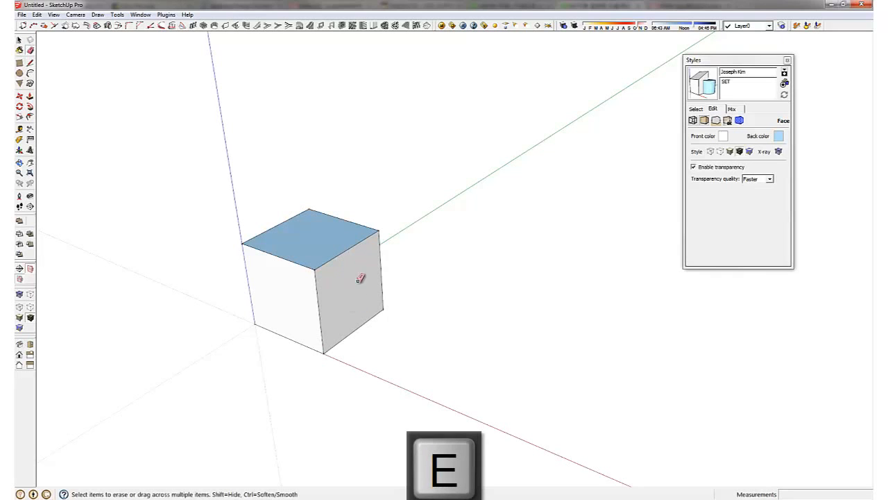
Bring up the File menu in the new untitled drawing built from the template.
left_click(22, 13)
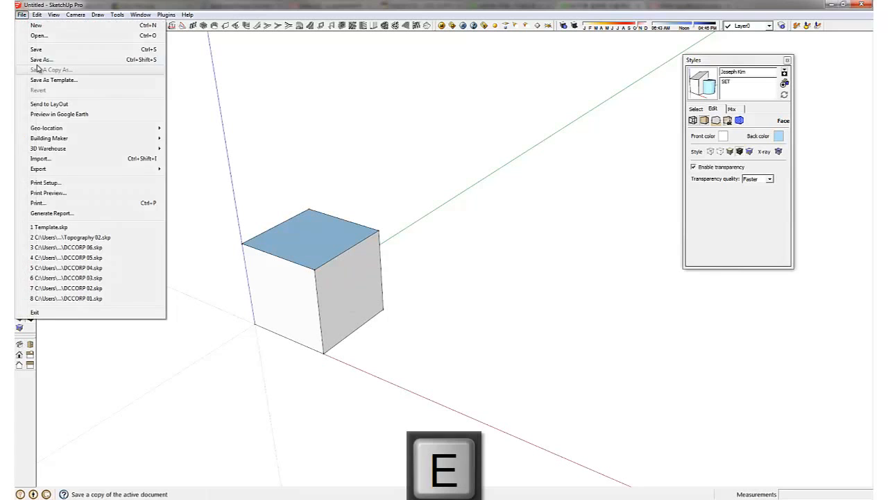